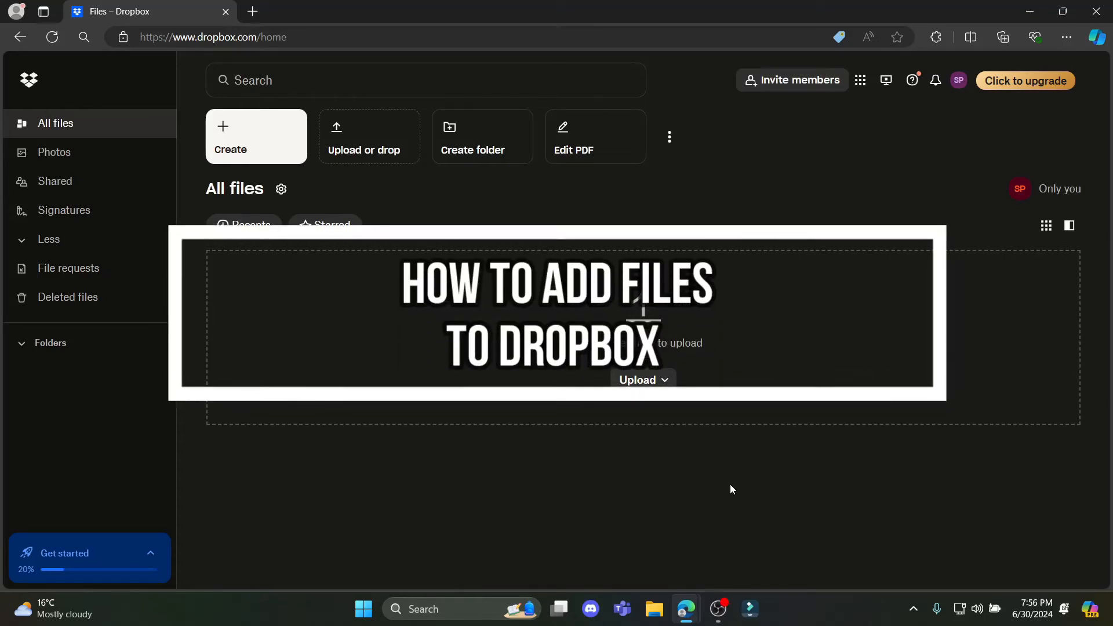
mouse_move(693, 481)
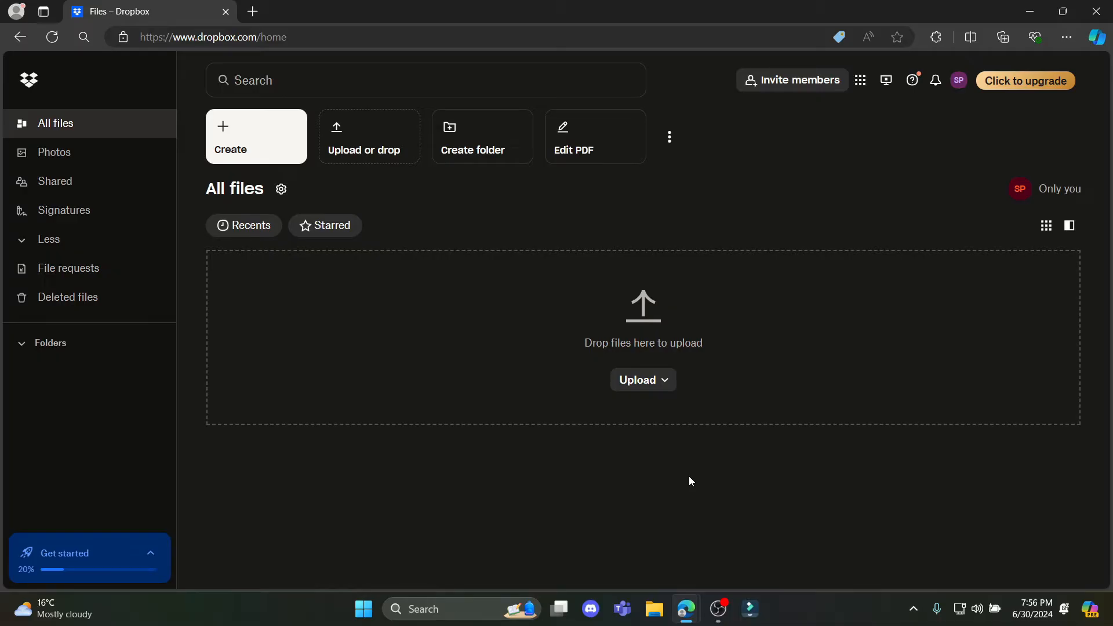
mouse_move(690, 476)
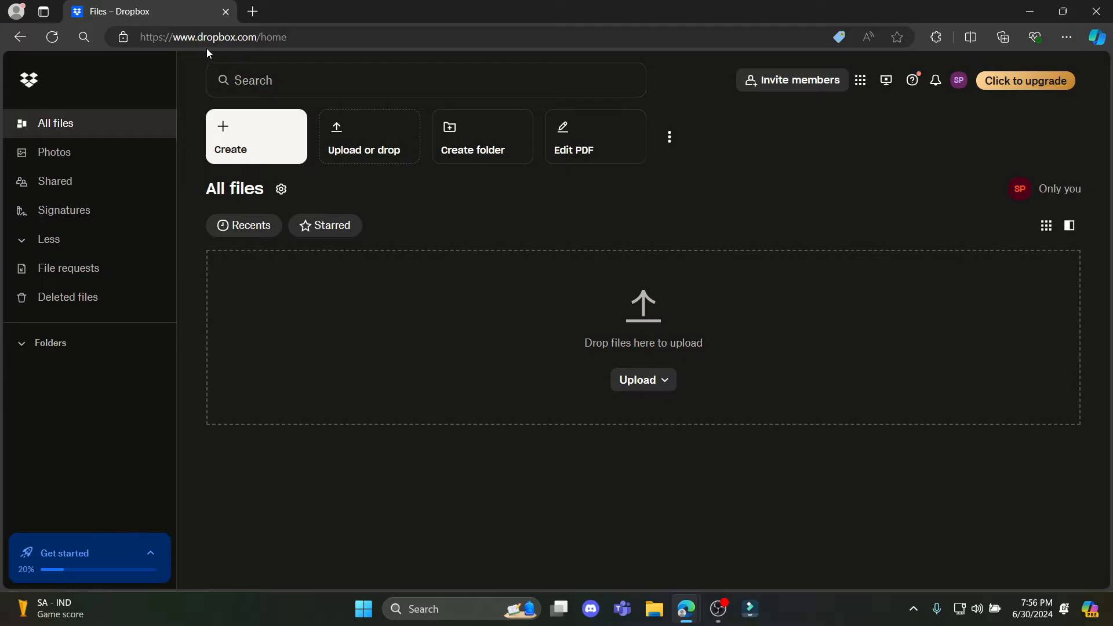
mouse_move(224, 53)
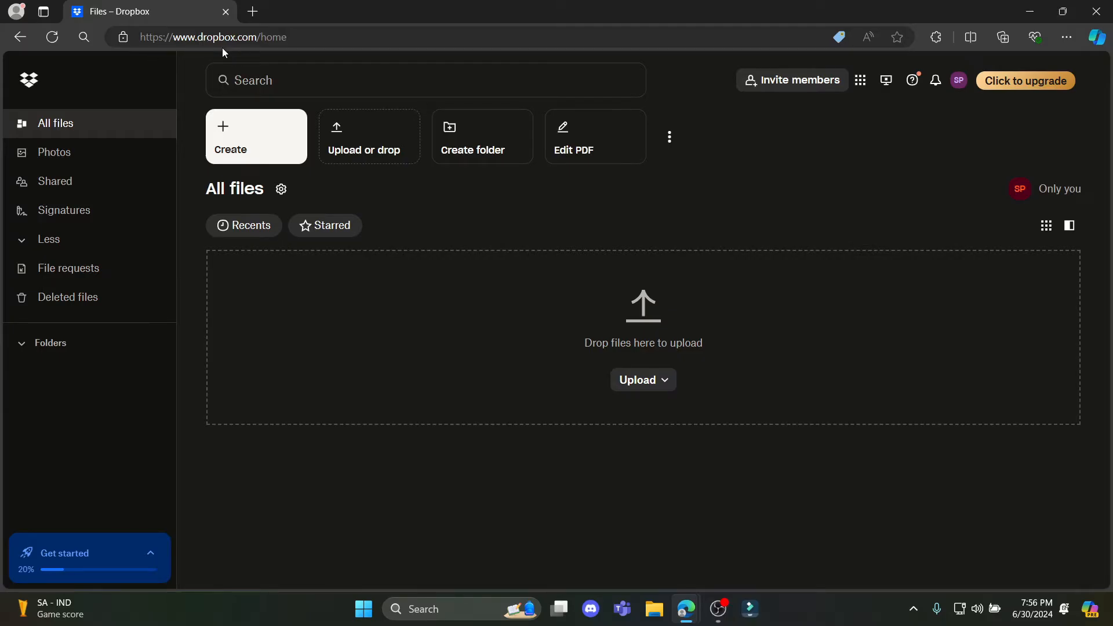
mouse_move(957, 108)
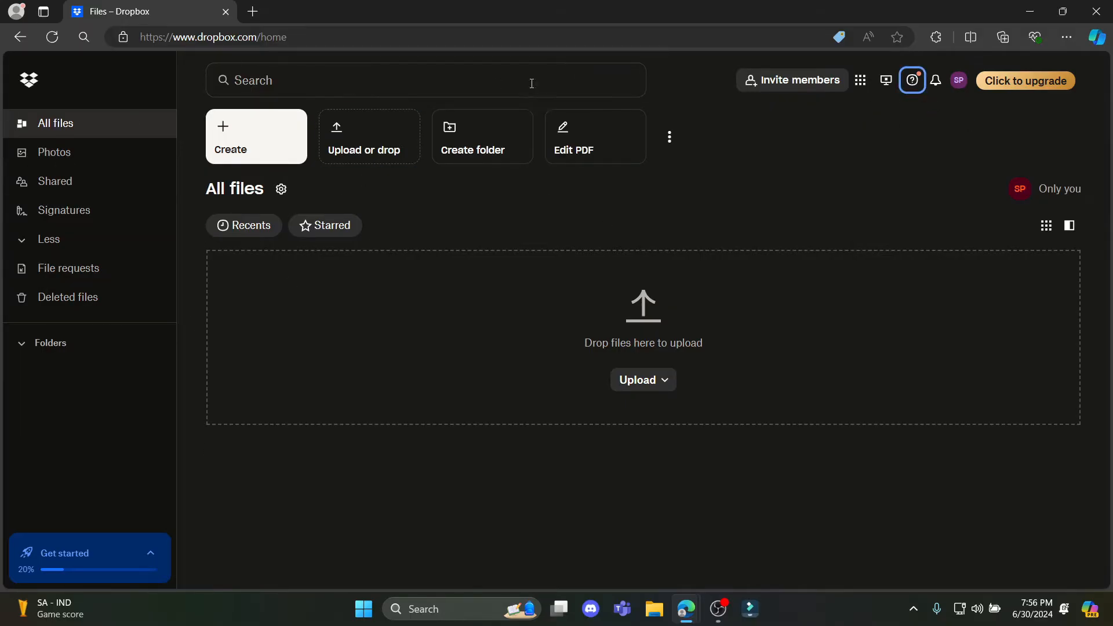
mouse_move(590, 350)
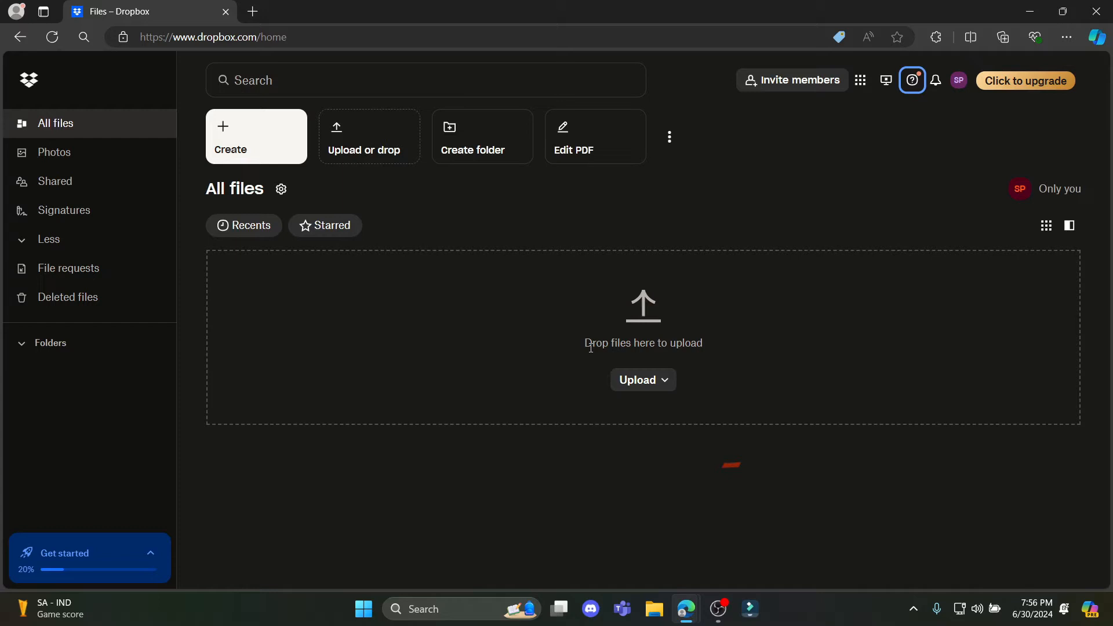
Create a new folder named 'Yaapppinggg' with Add automation ticked.
left_click(643, 380)
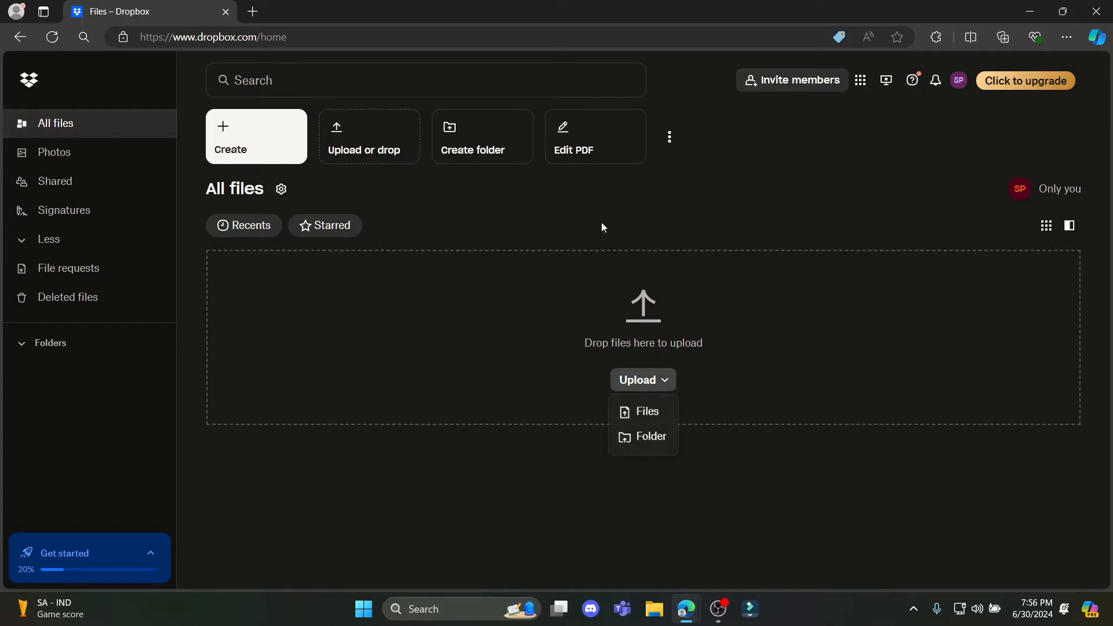
left_click(256, 136)
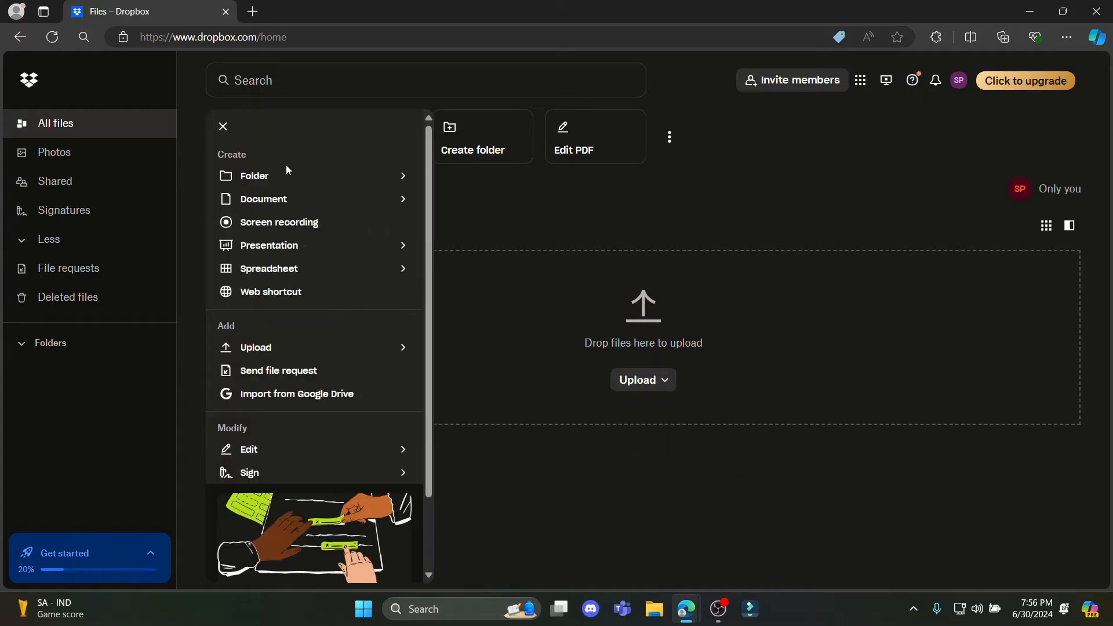
left_click(254, 175)
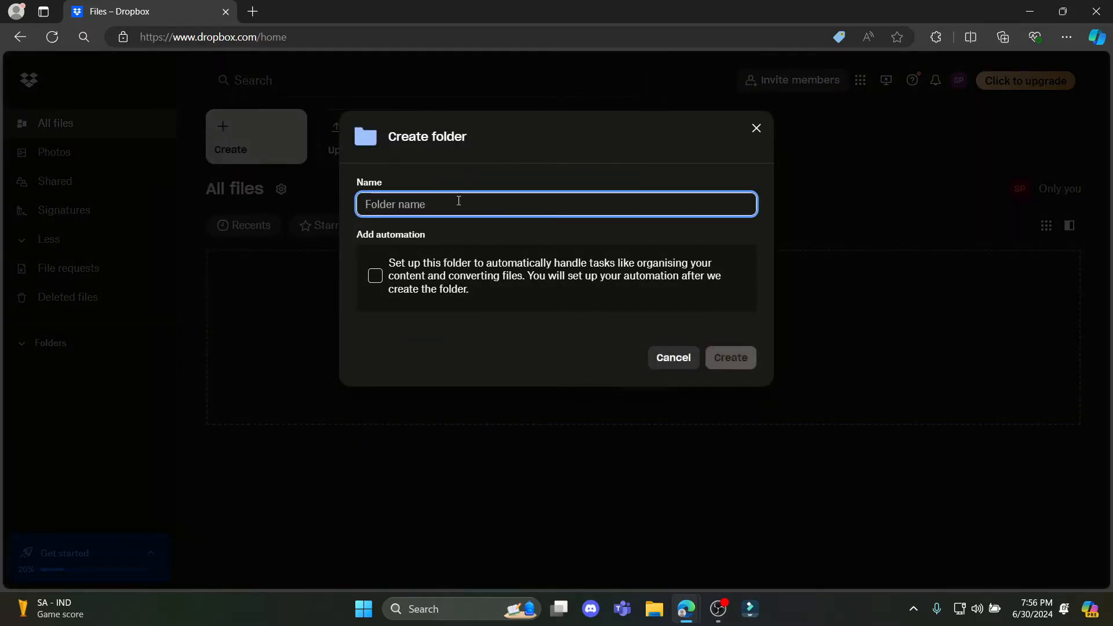
type("Y")
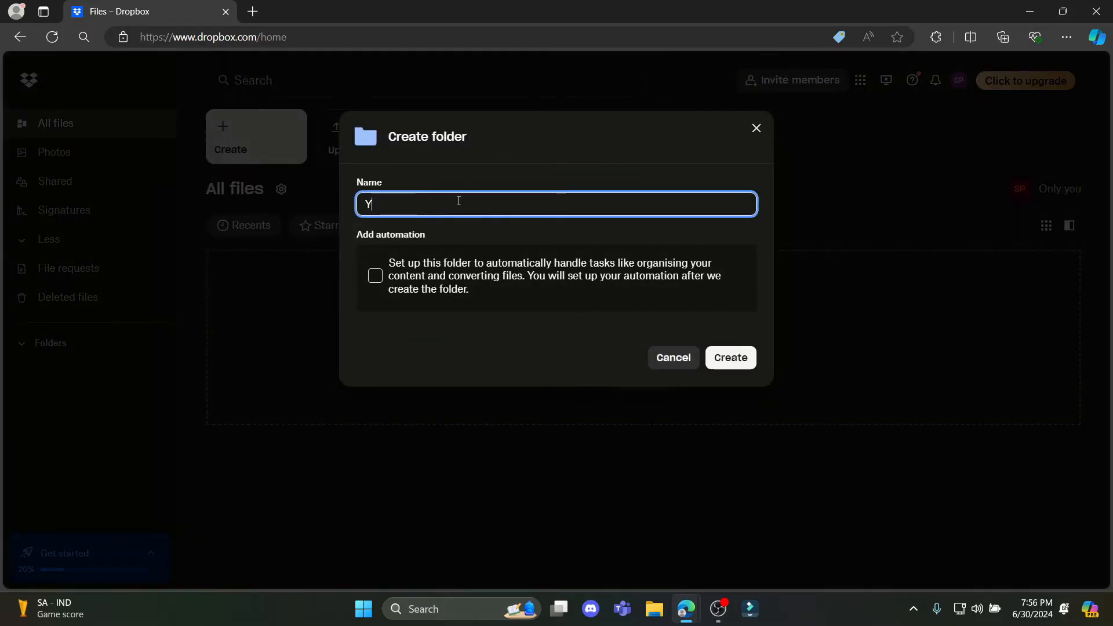
type("aapppinggg")
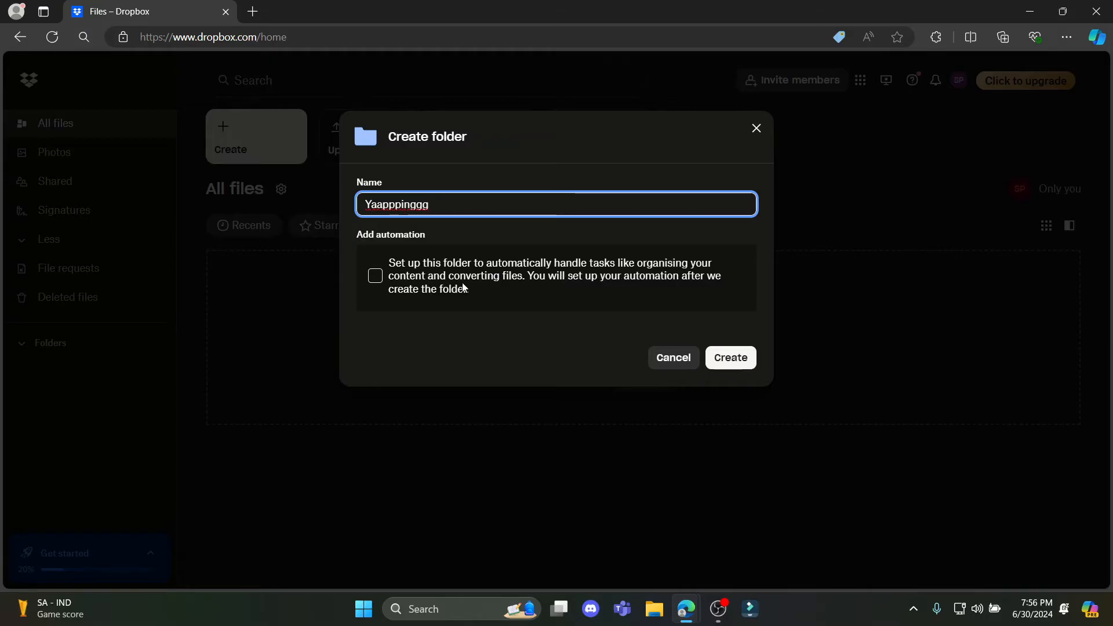
mouse_move(610, 284)
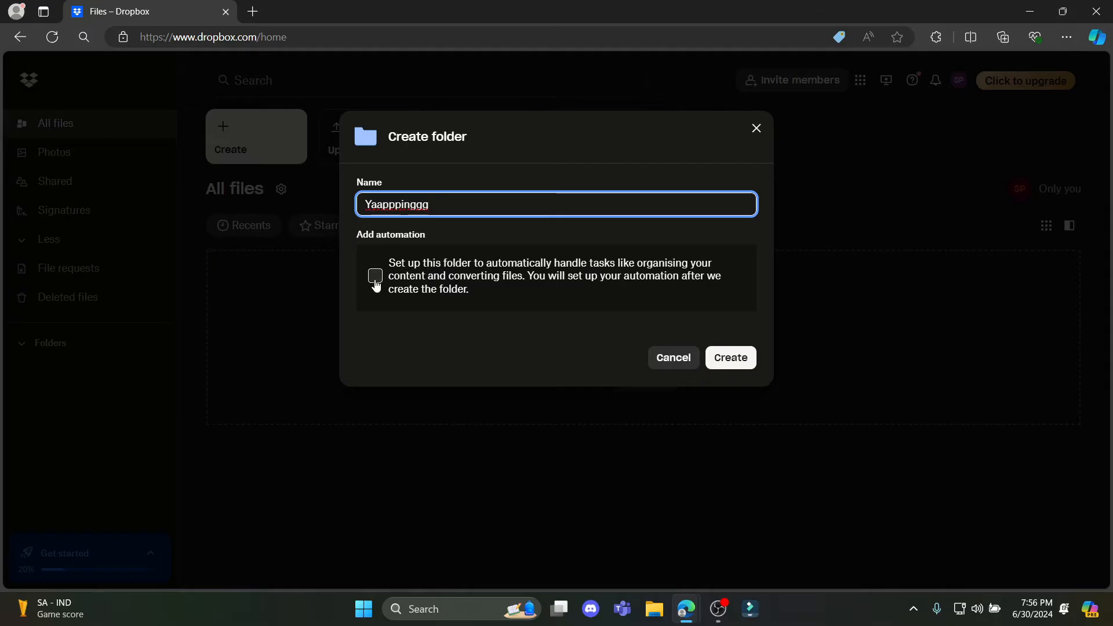
left_click(730, 357)
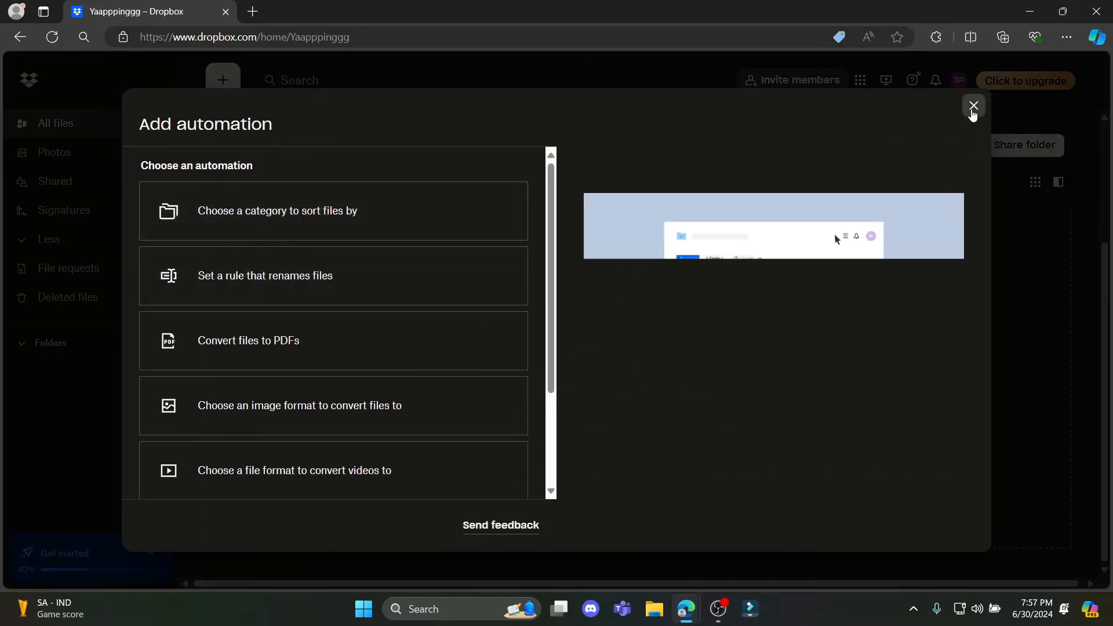
Close the automation dialog without adding one and open the empty Yaapppinggg folder.
left_click(973, 106)
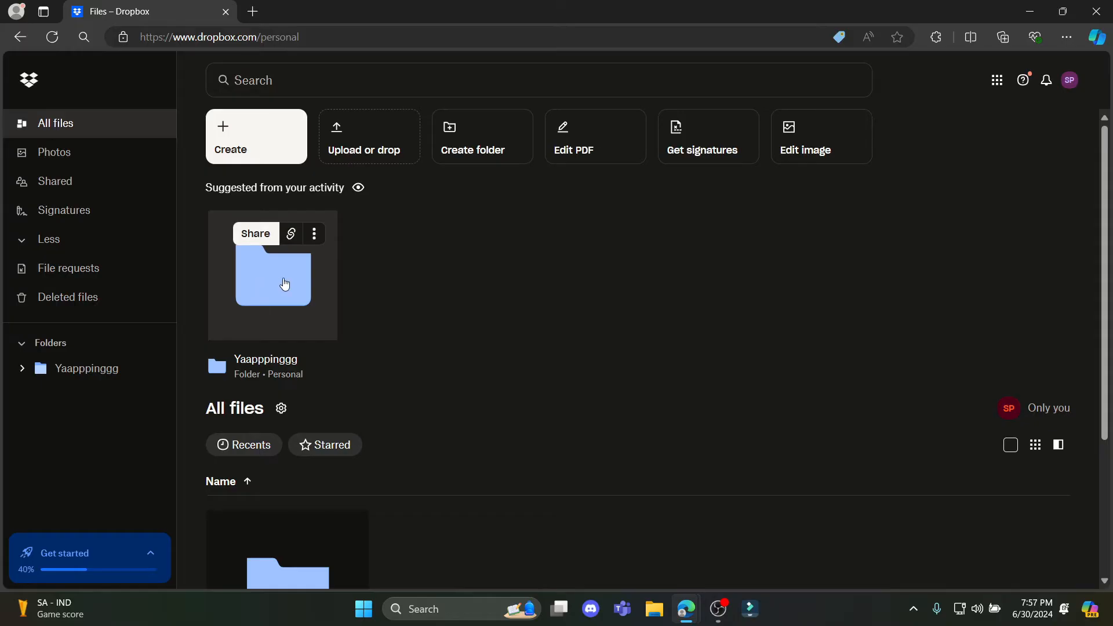
double_click(272, 285)
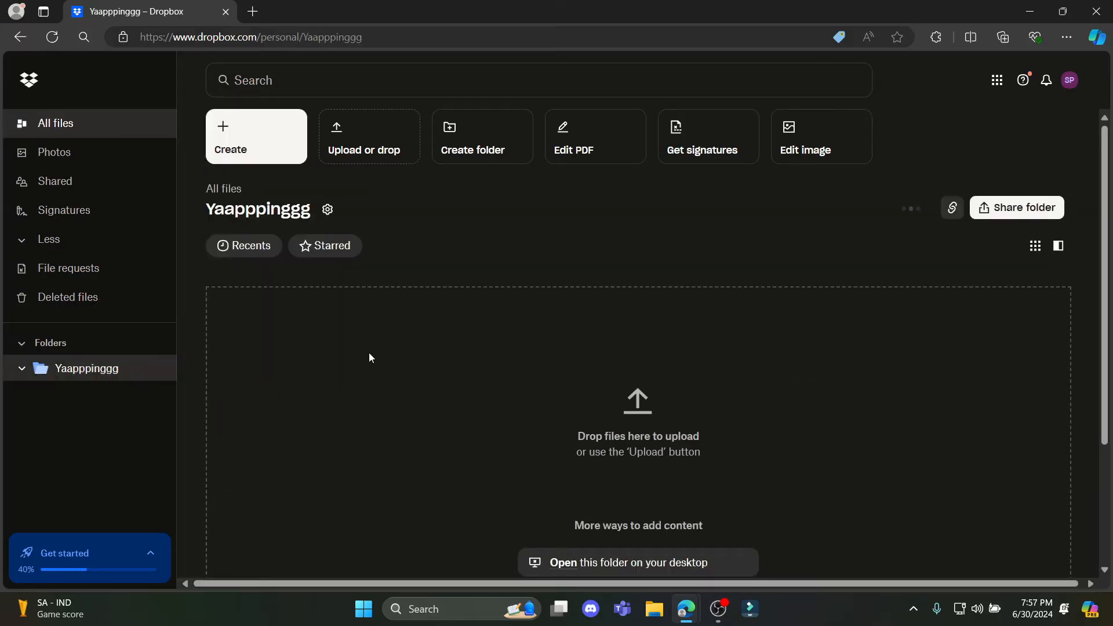
scroll("down", 3)
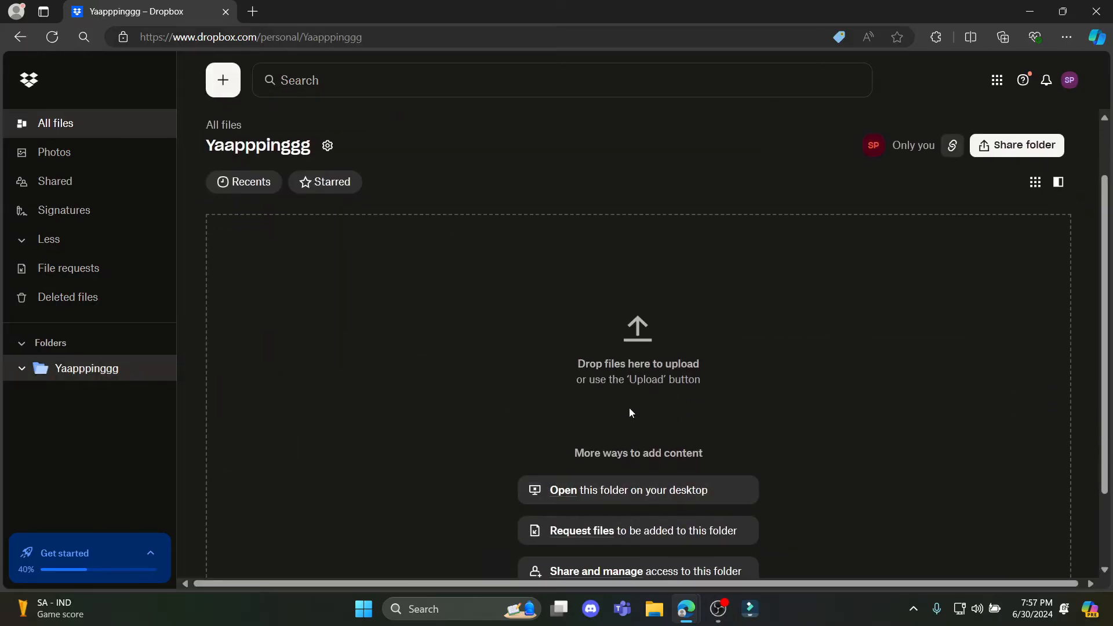
left_click(222, 80)
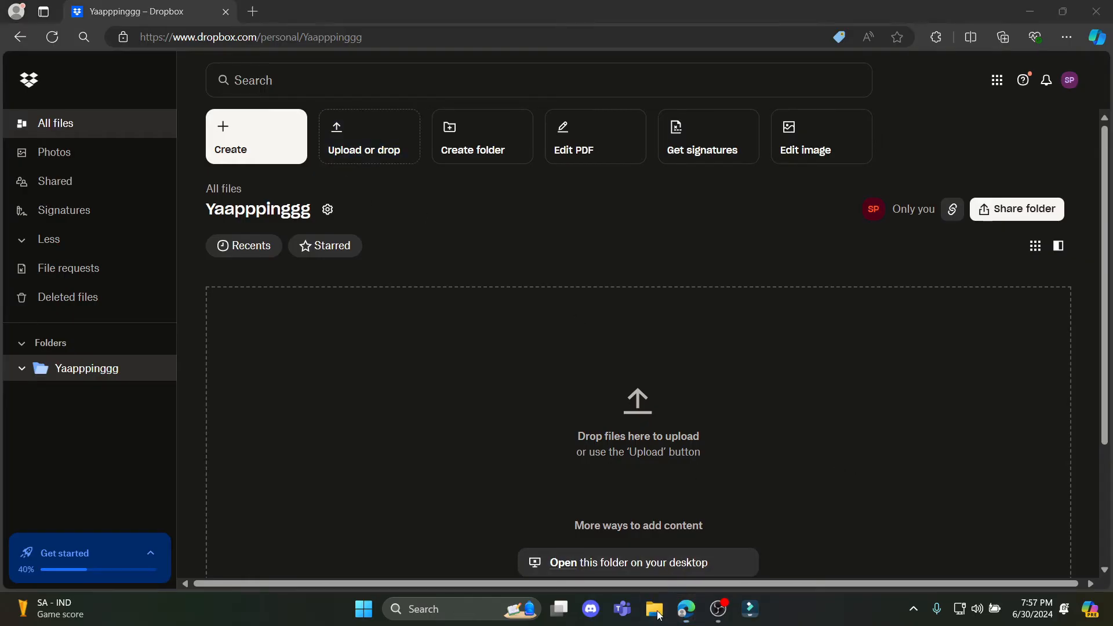
left_click(654, 608)
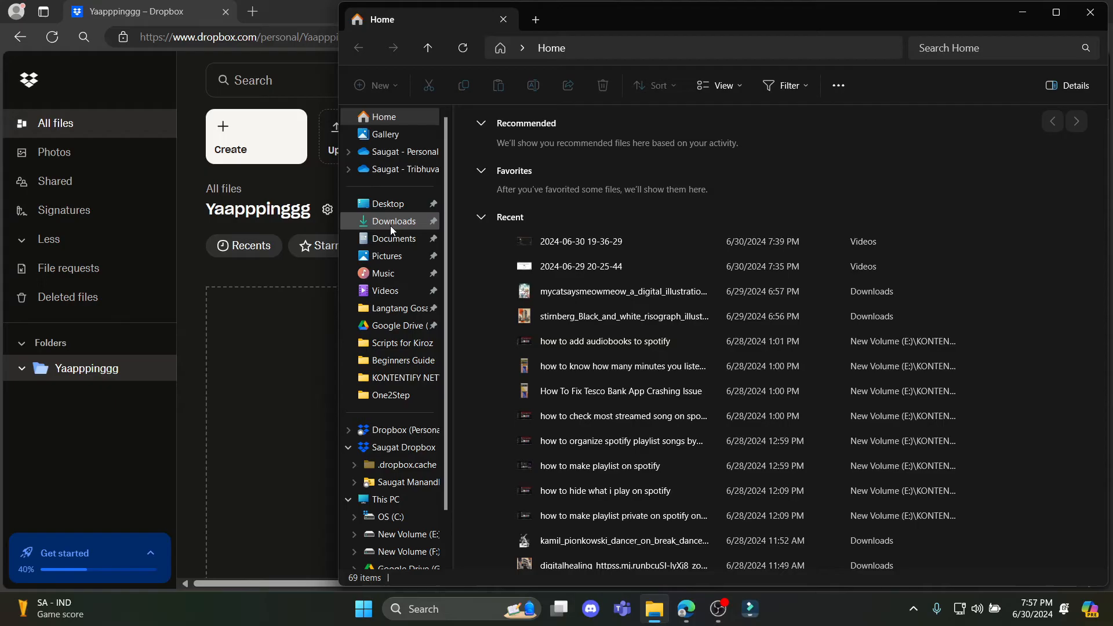
left_click(393, 221)
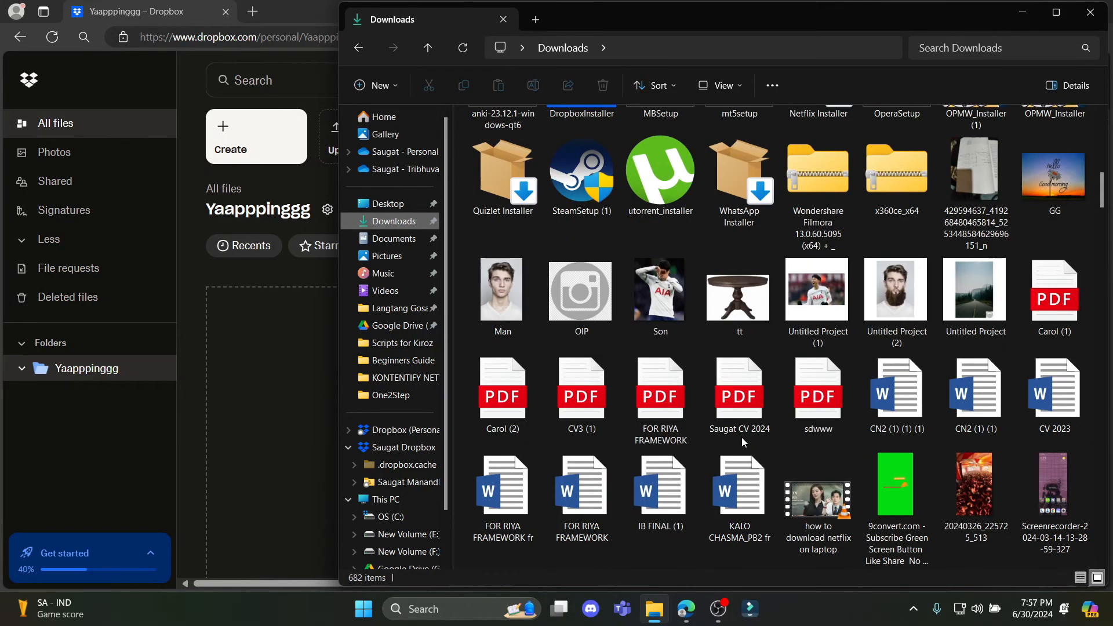
mouse_move(501, 283)
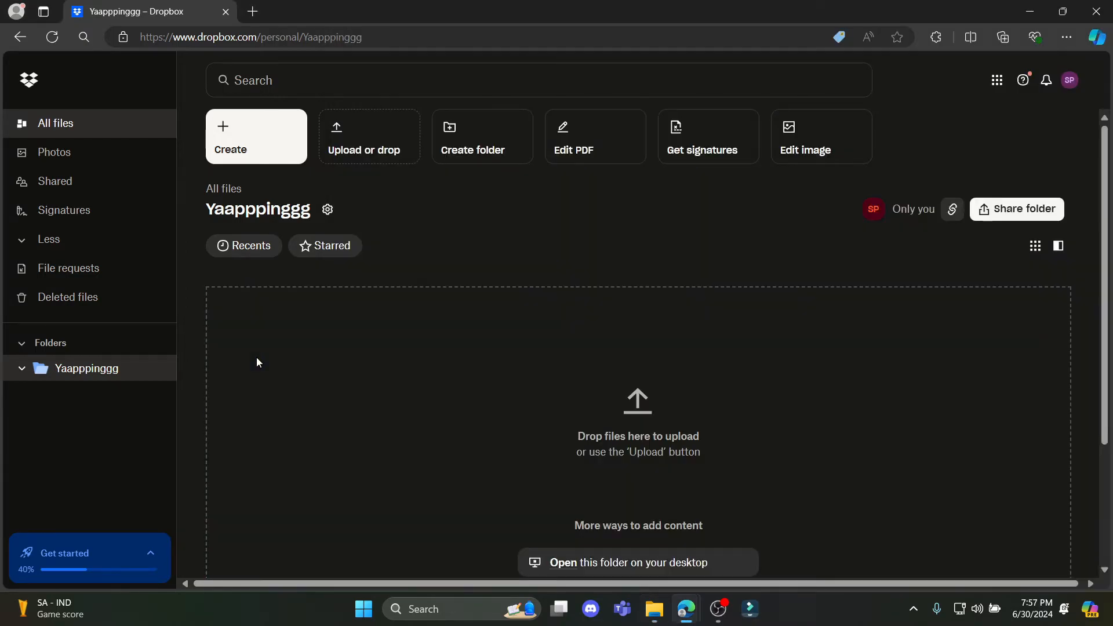
mouse_move(802, 394)
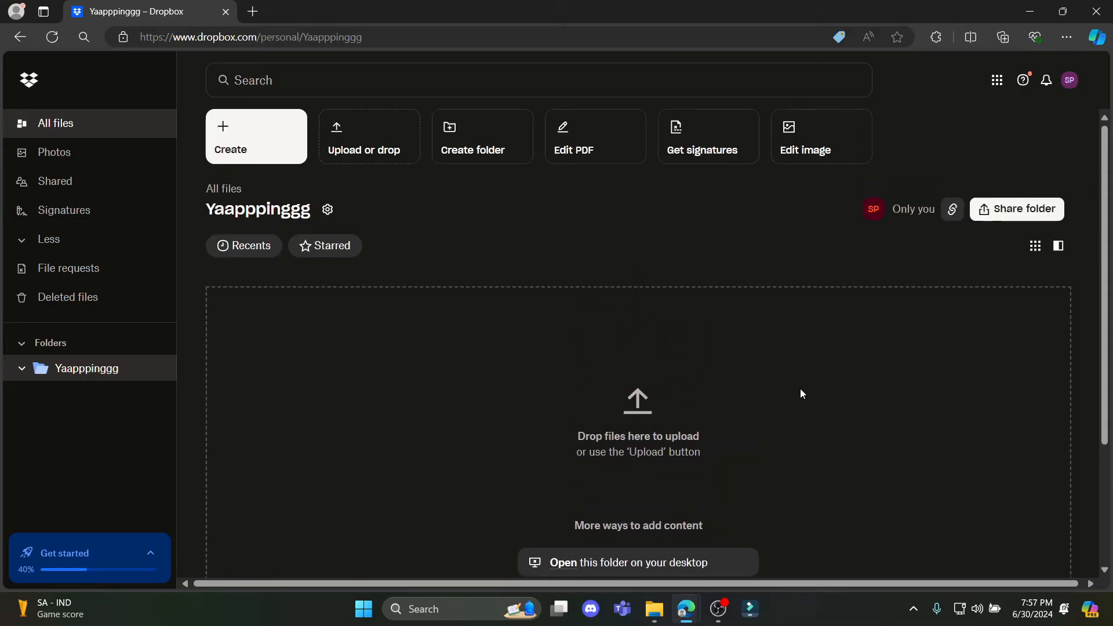
mouse_move(753, 360)
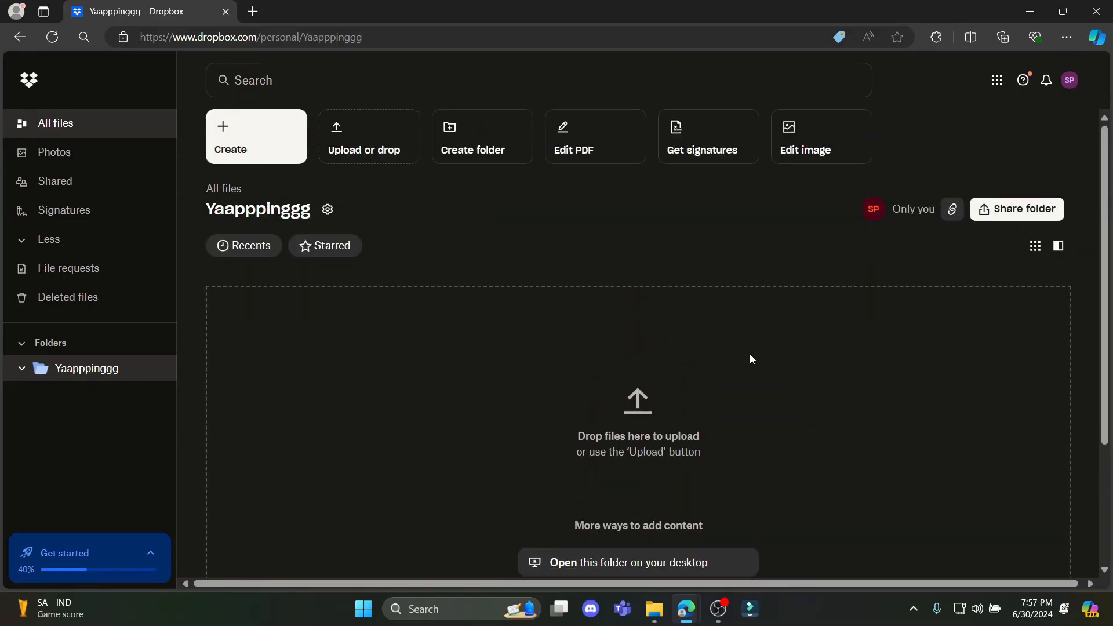
mouse_move(440, 171)
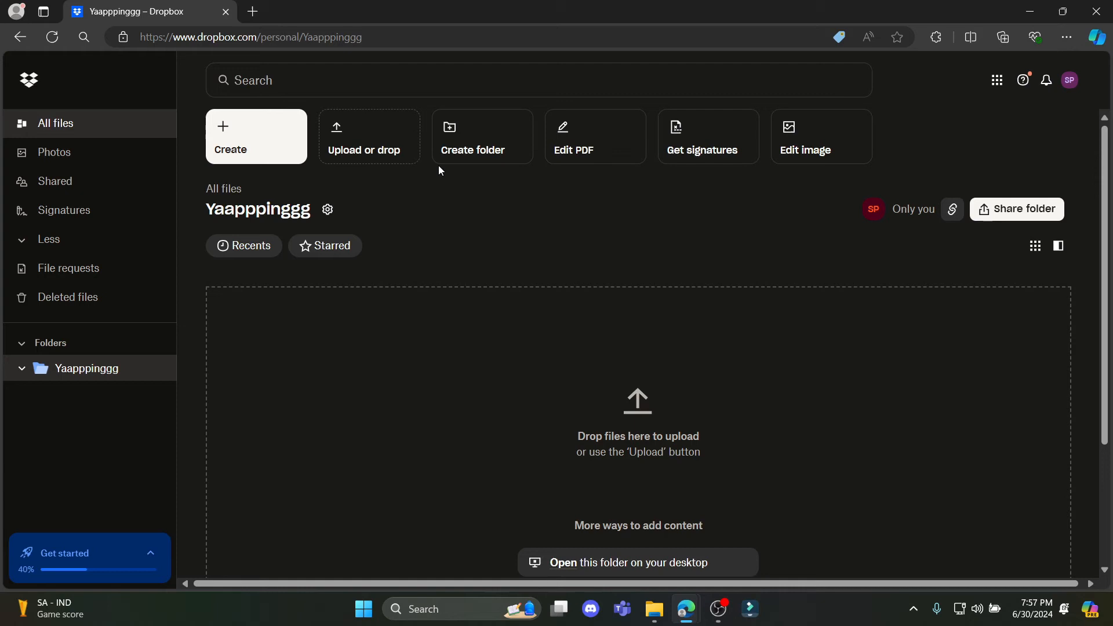
Upload the EURUSD CSV file from Downloads into Yaapppinggg.
left_click(364, 136)
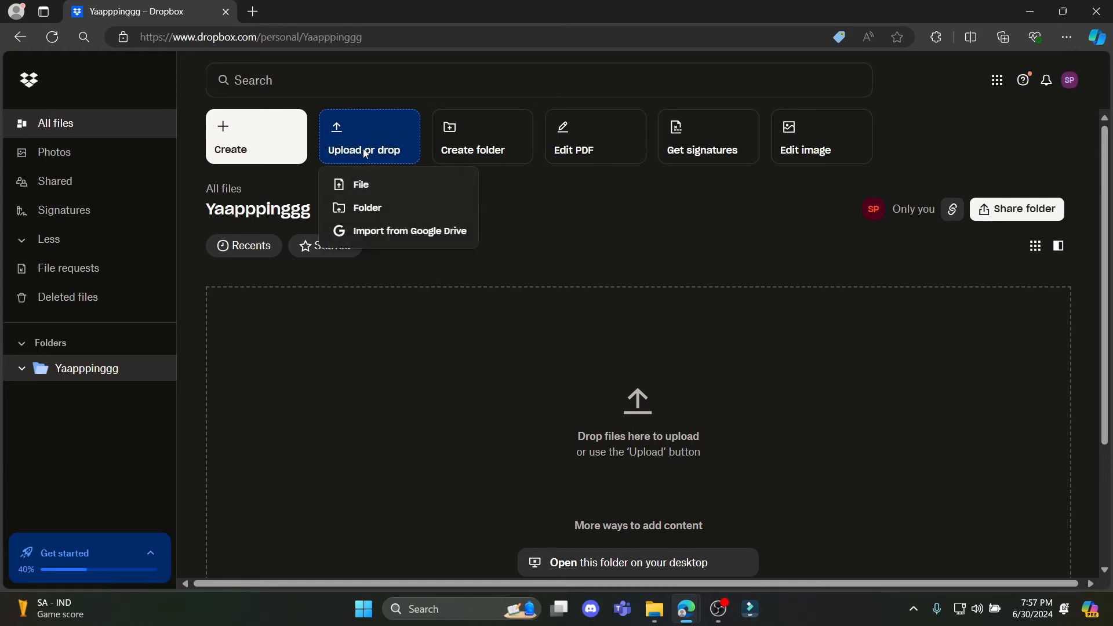
mouse_move(369, 185)
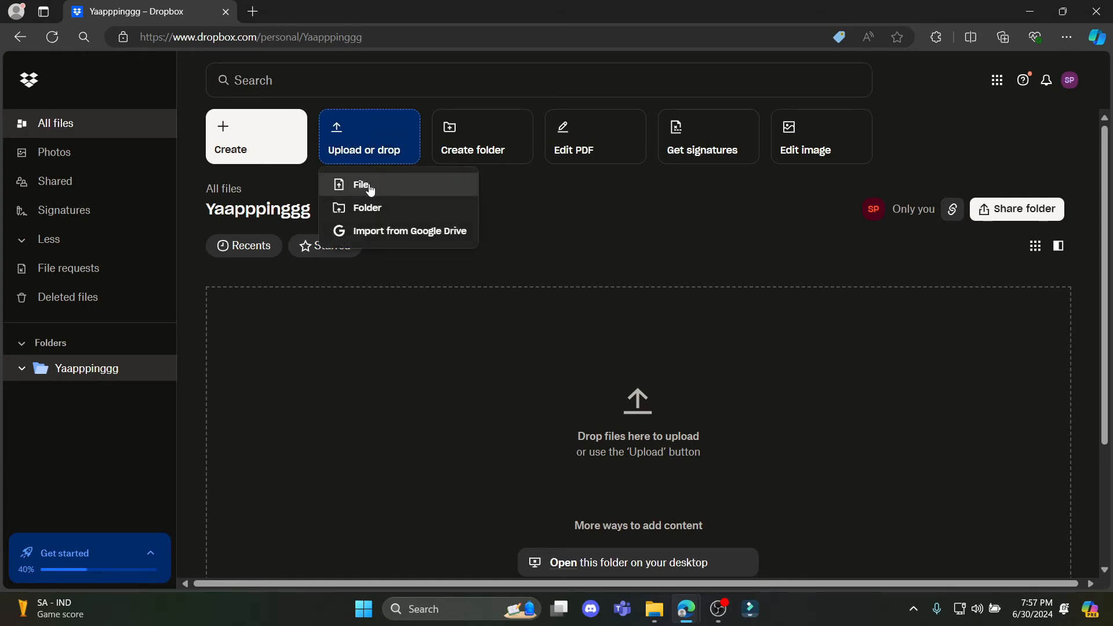
left_click(361, 185)
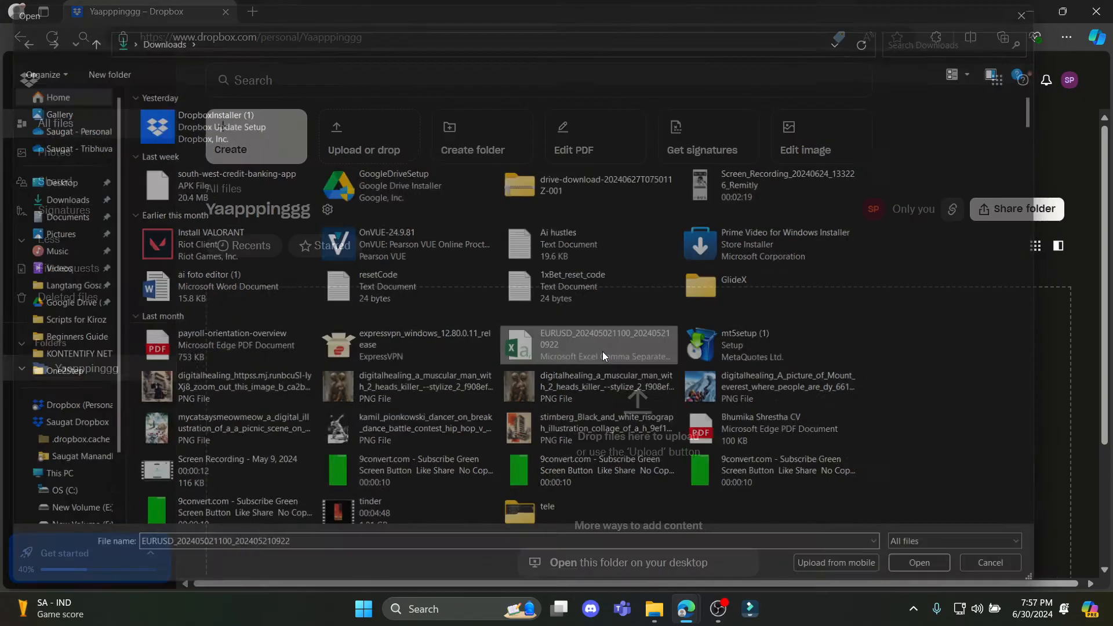
left_click(919, 562)
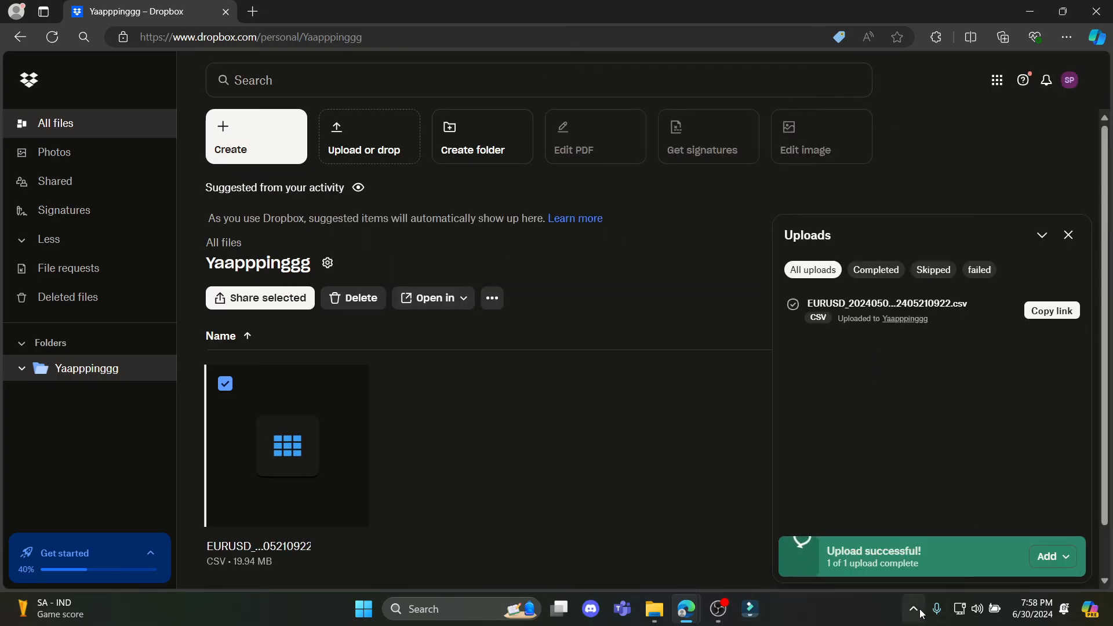
Check and close the tray sync activity, then return to the All files home page.
left_click(913, 609)
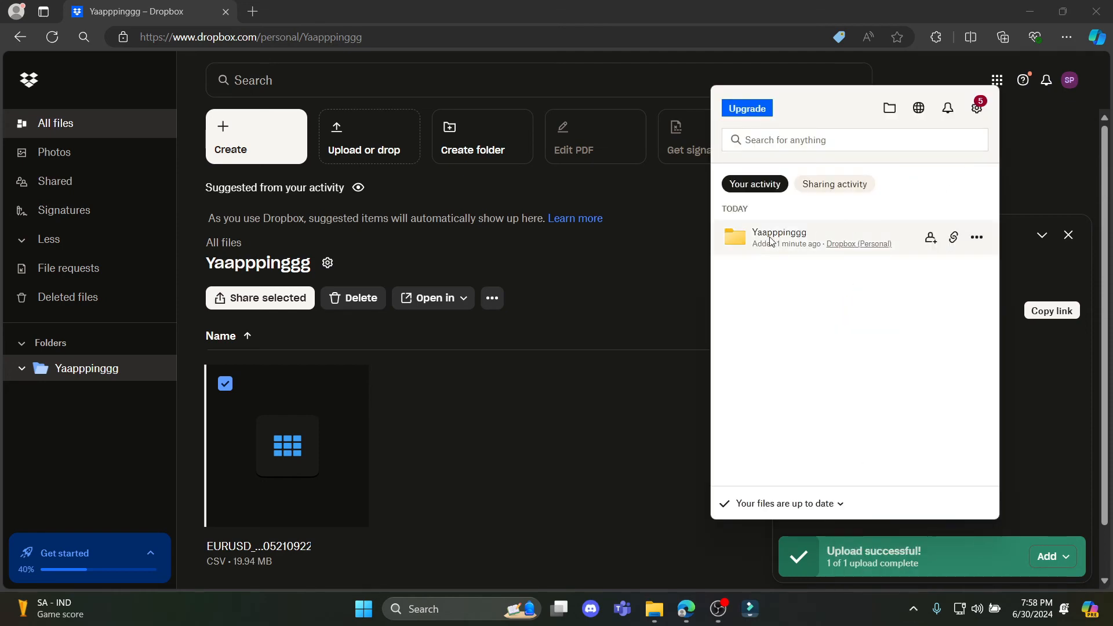
left_click(780, 237)
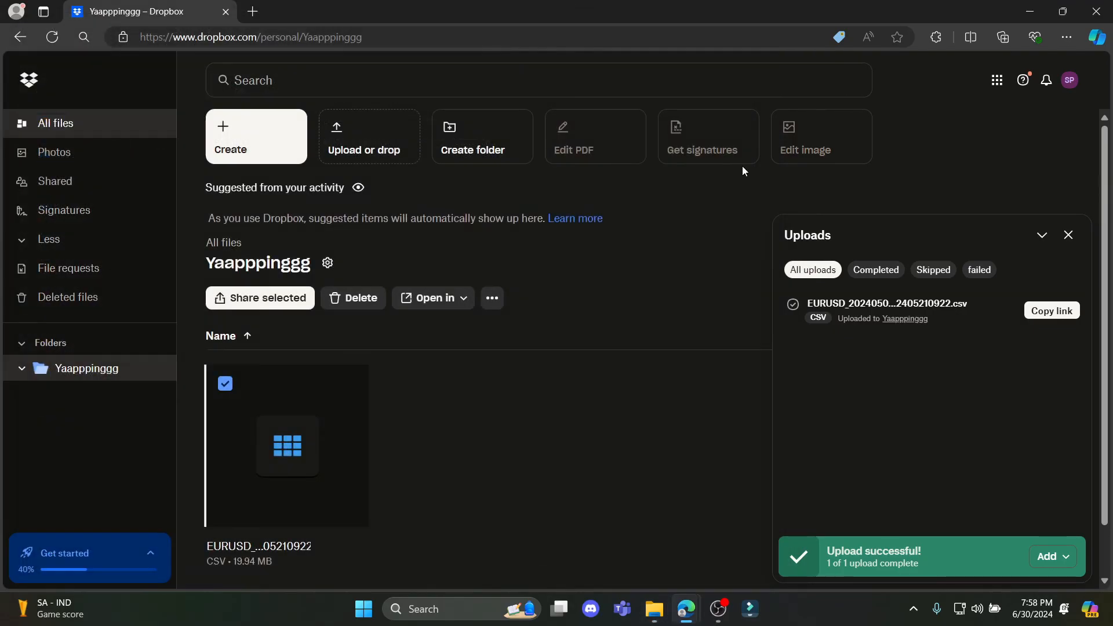
left_click(1068, 234)
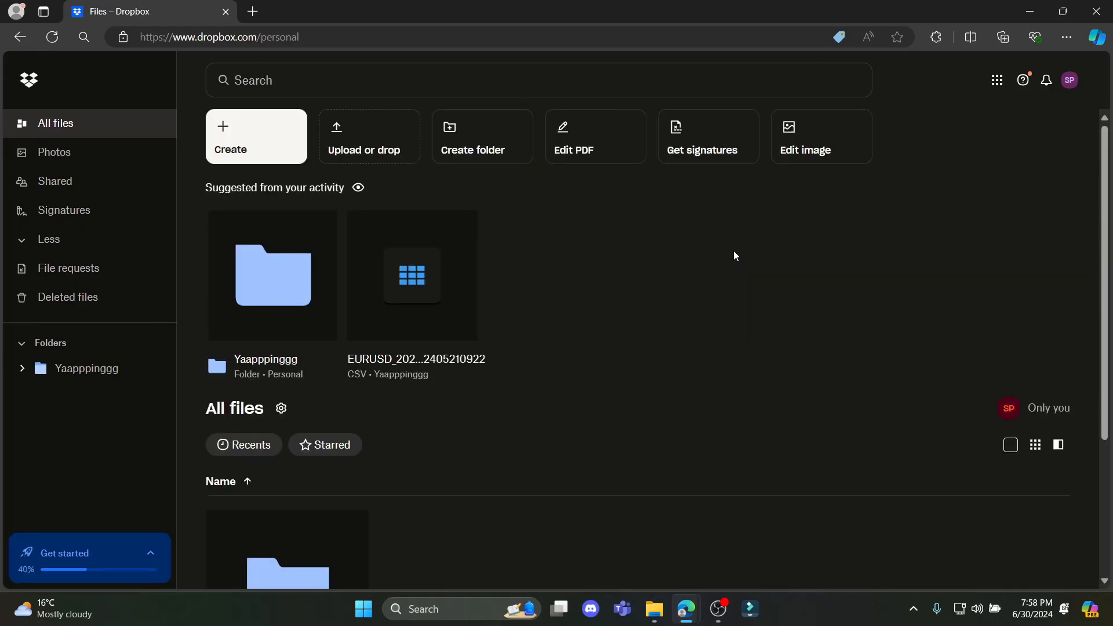
left_click(1069, 80)
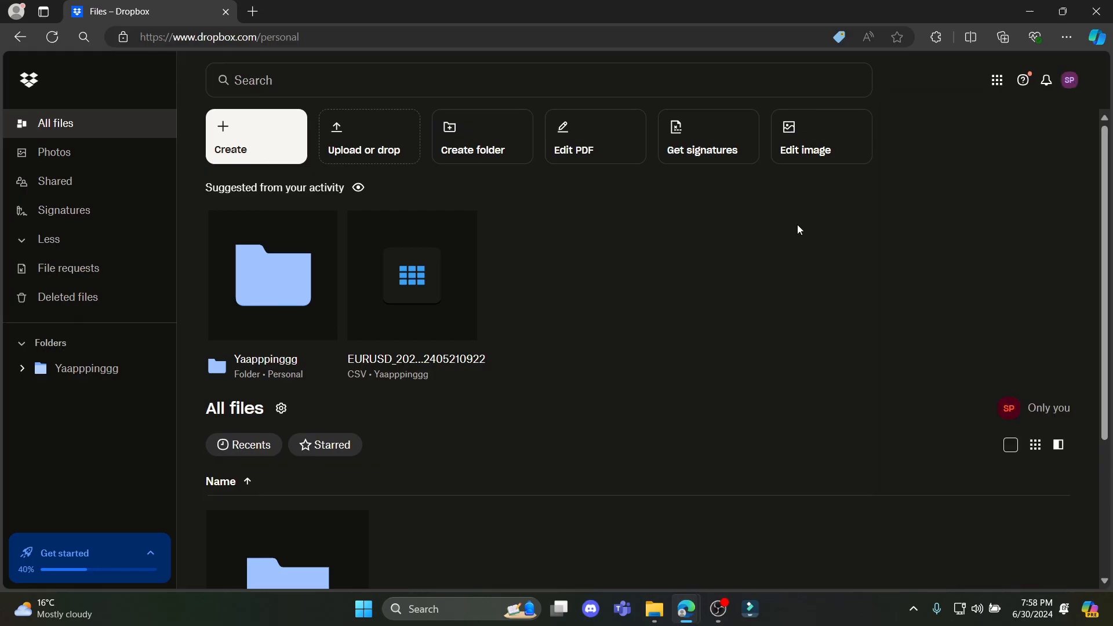
mouse_move(792, 228)
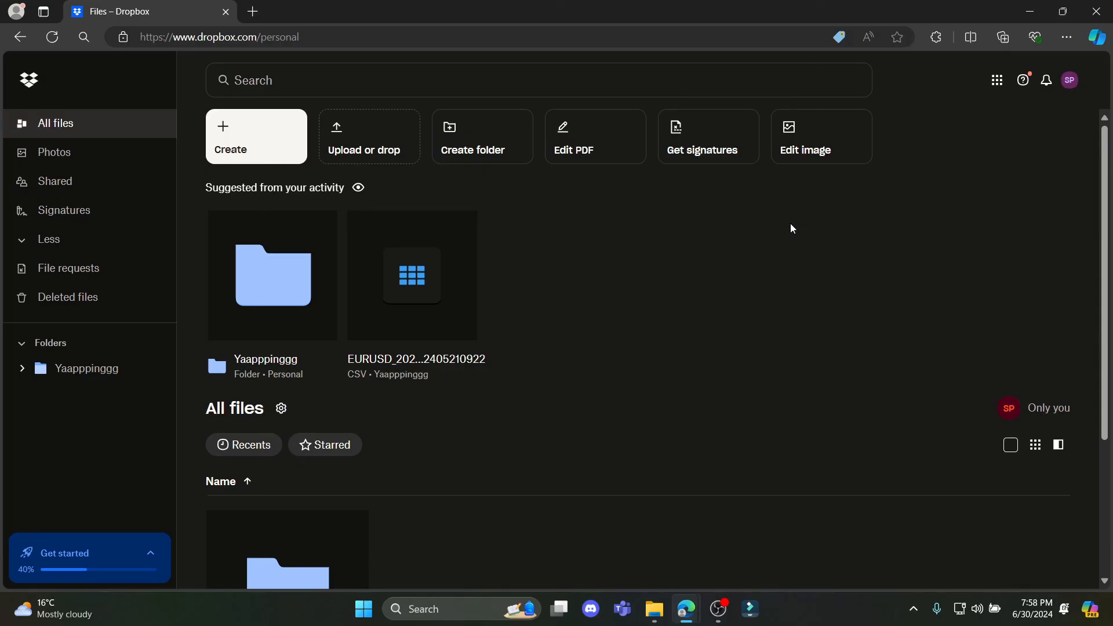
mouse_move(786, 229)
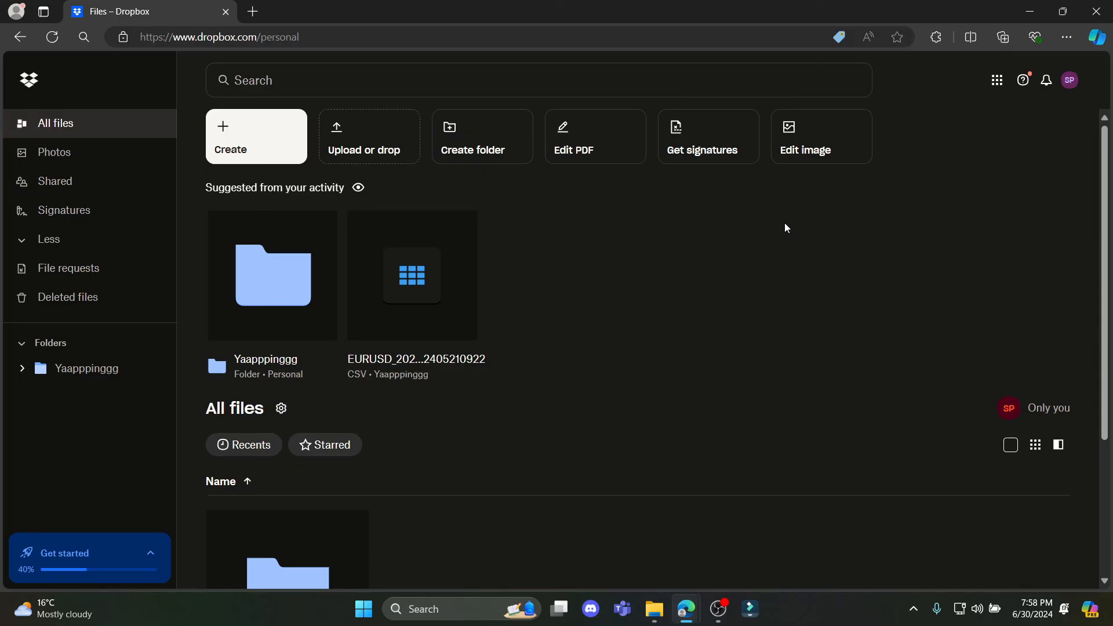